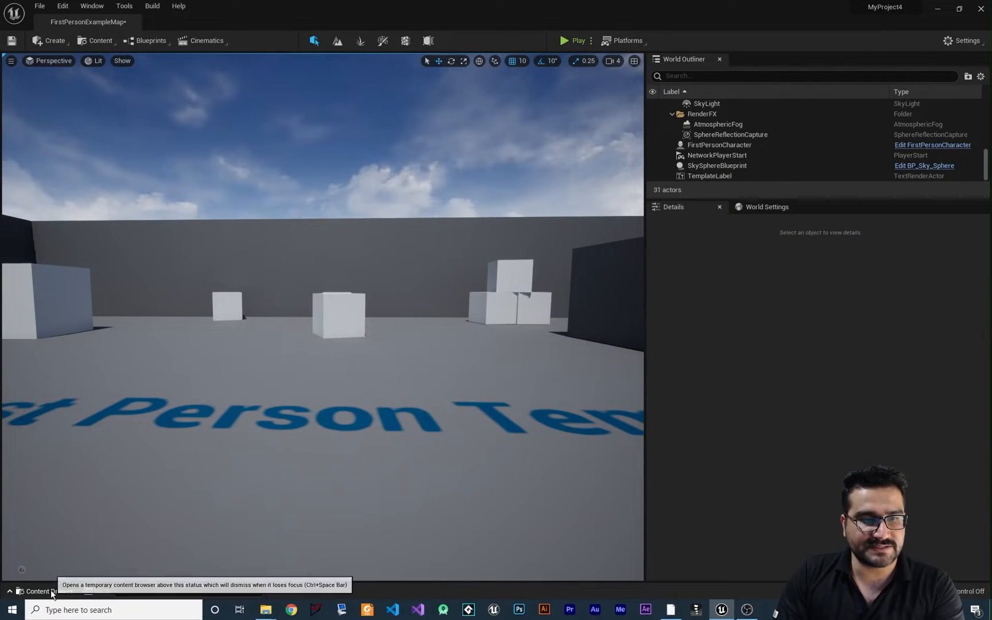
Open the Content Drawer and browse to Megascans > 3D_Assets and the Plastic_Drum_vijnbhf folder
click(44, 590)
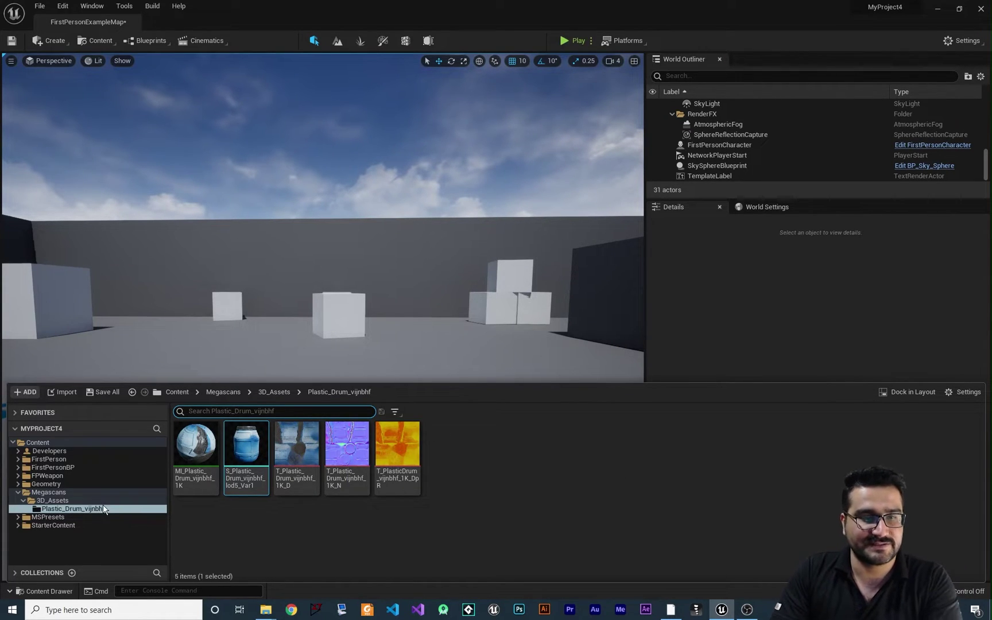
mouse_move(73, 509)
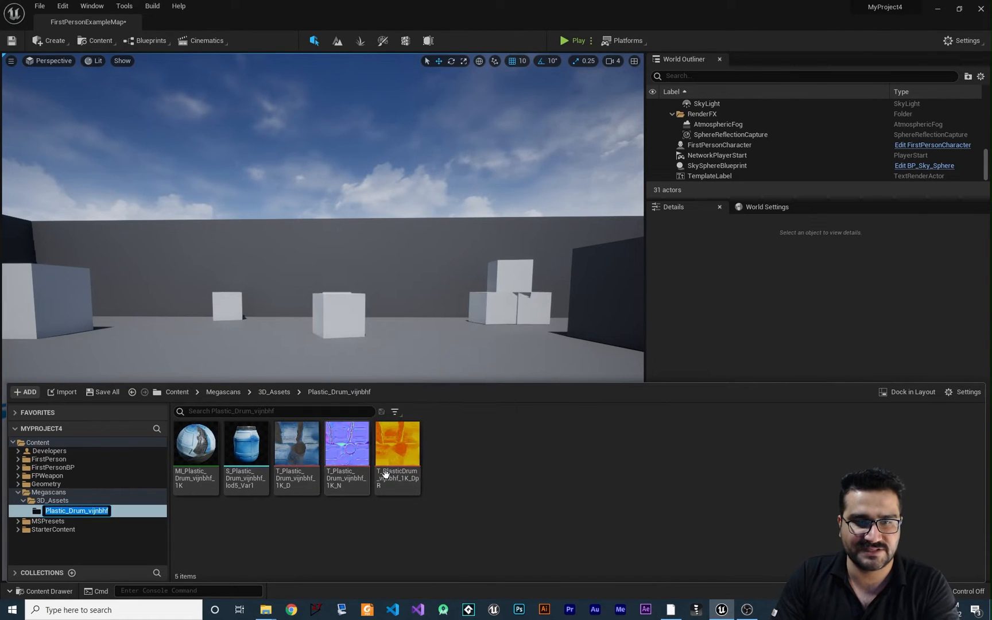
mouse_move(245, 443)
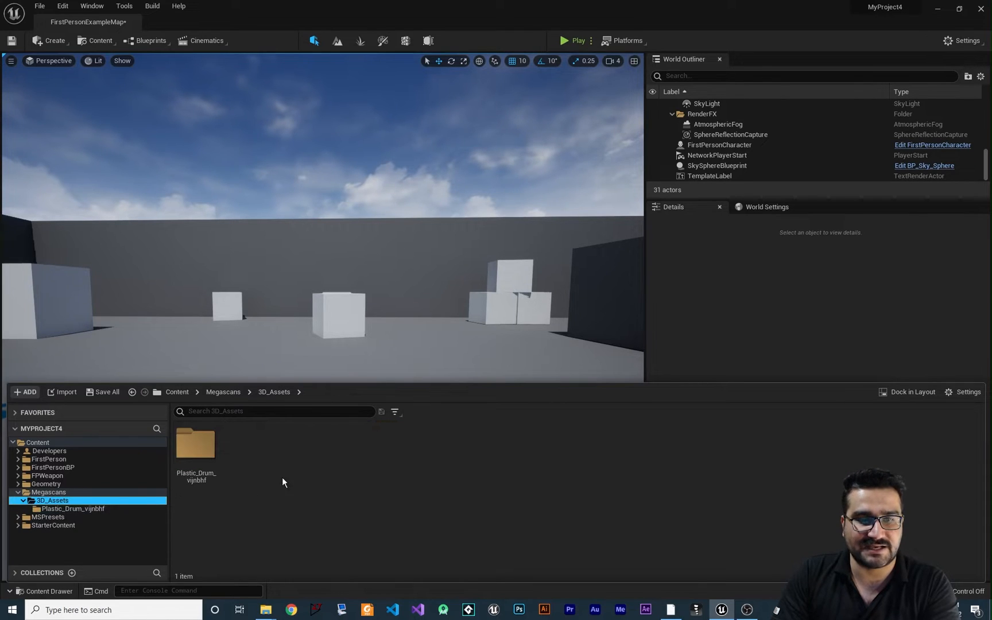
Create a new folder in 3D_Assets named Plastic_Drum_skeleton
click(25, 391)
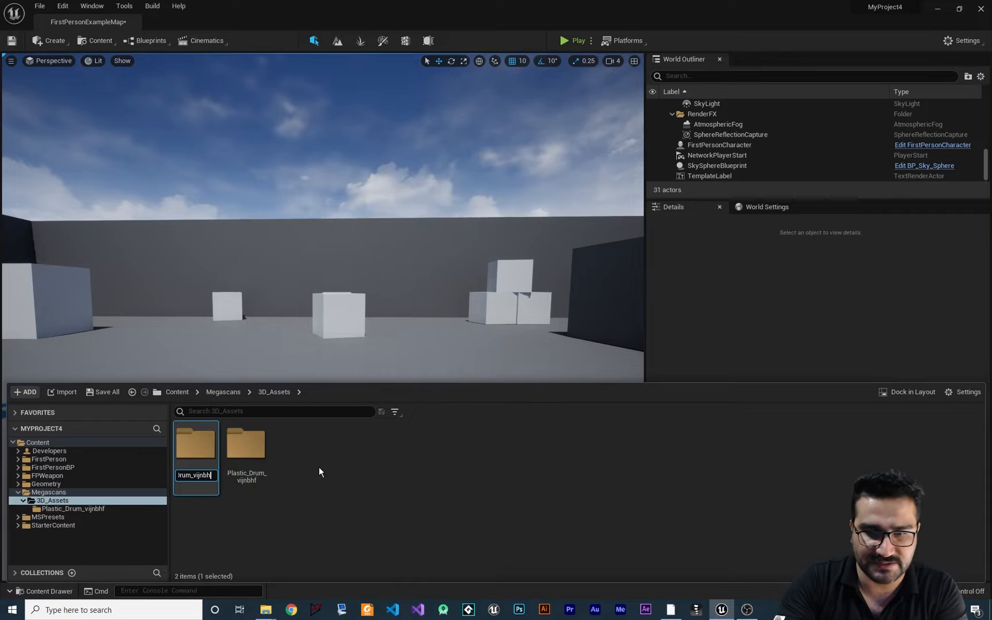
text(im_skeleton)
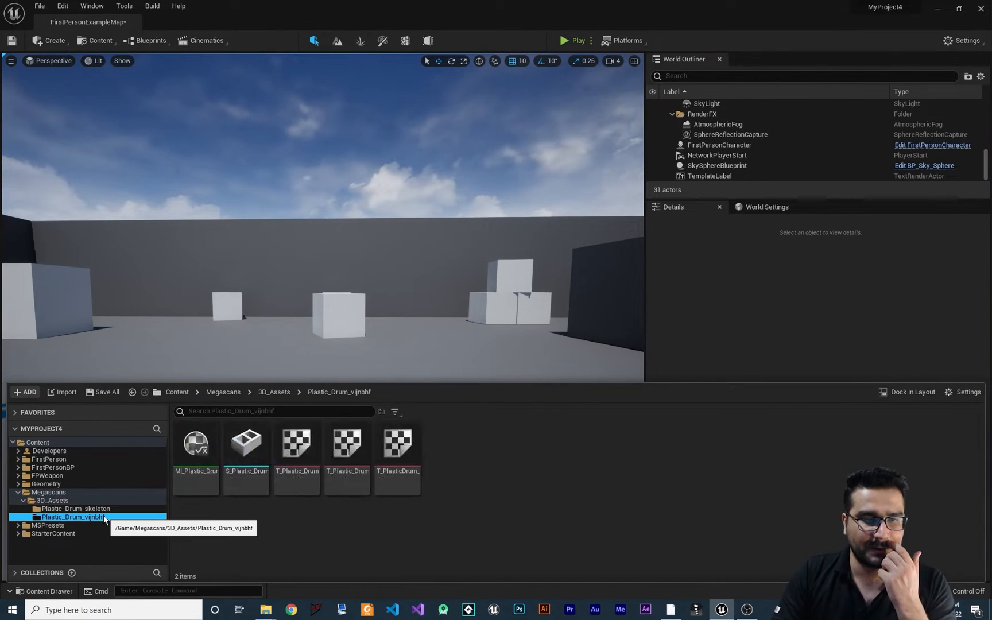
mouse_move(246, 443)
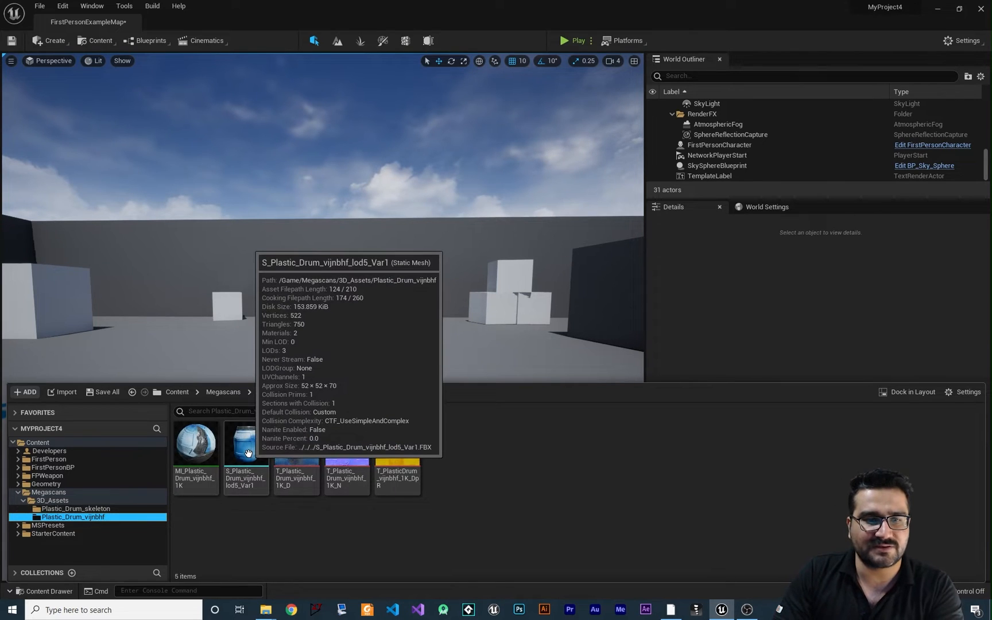
Export the drum static mesh to Content as FBX with default options, then open Plastic_Drum_skeleton
right_click(246, 442)
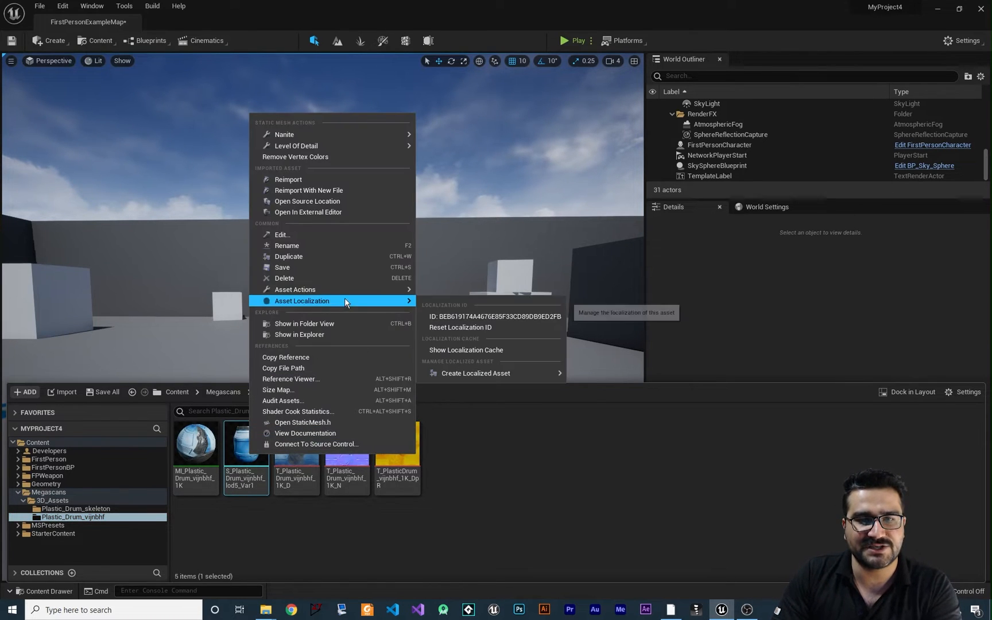
mouse_move(294, 289)
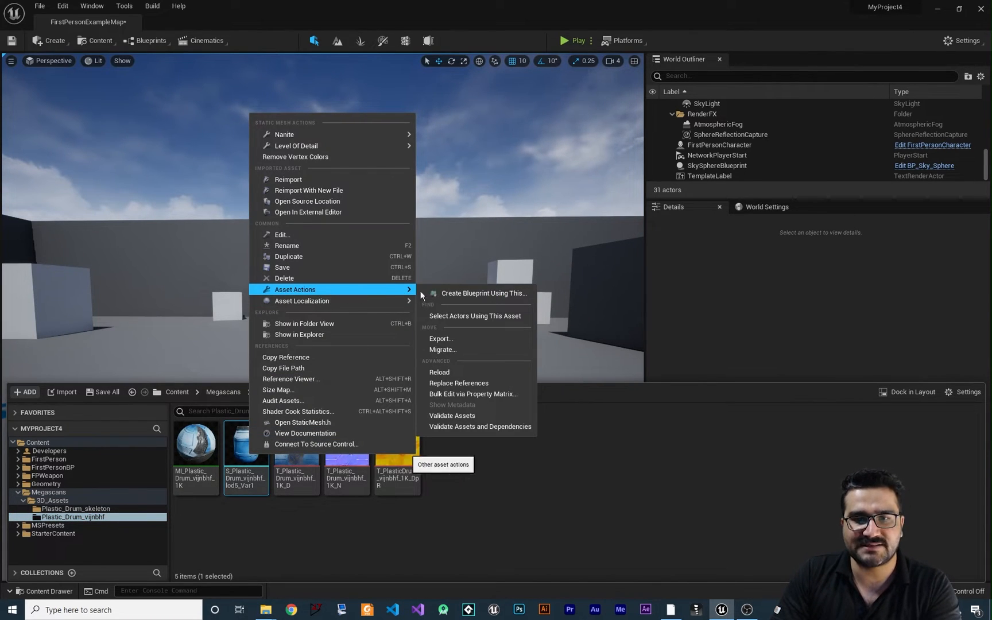
click(441, 339)
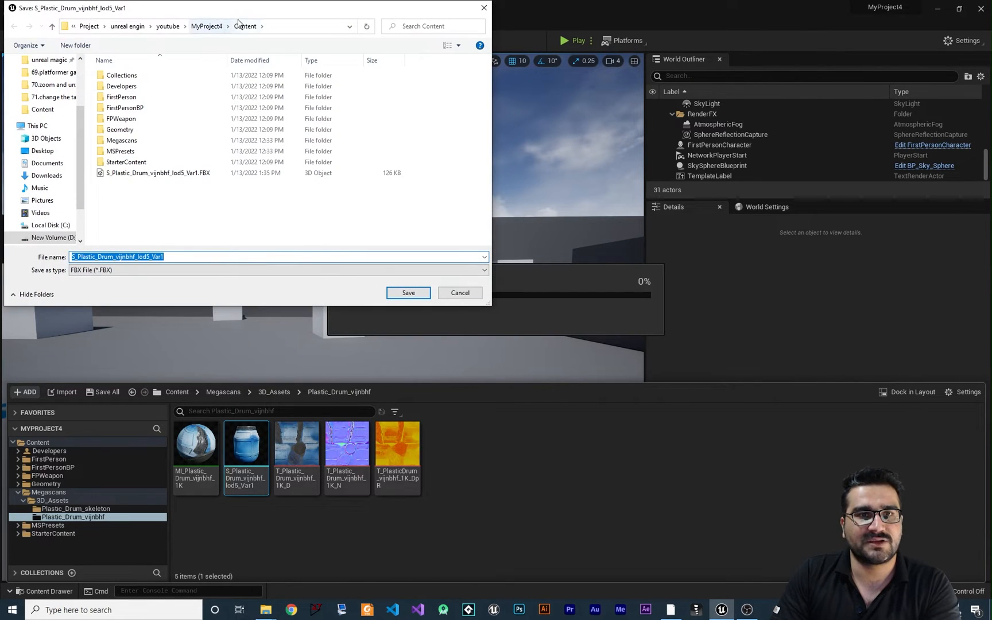
click(407, 292)
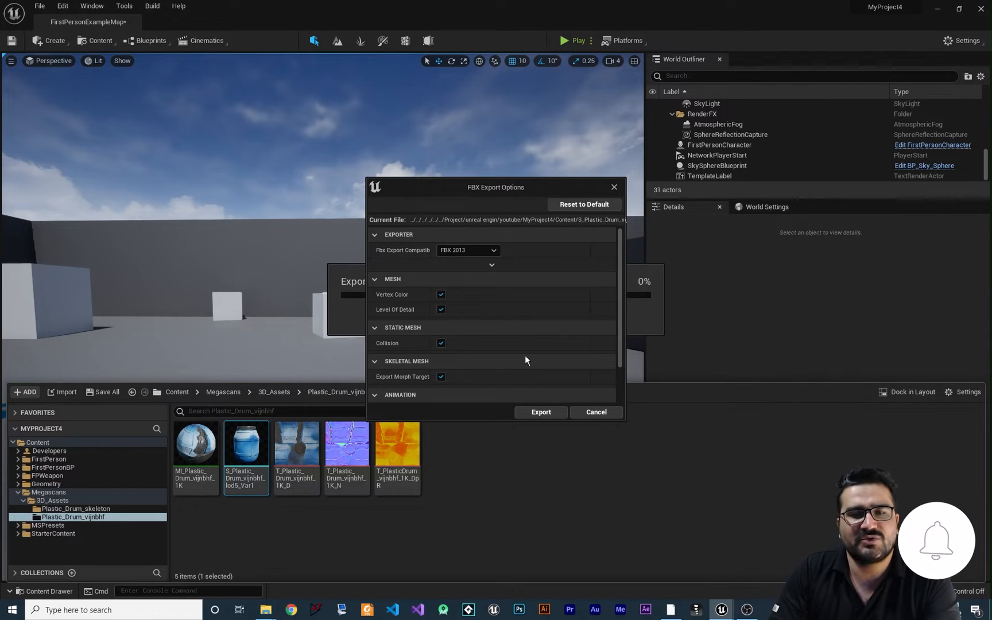
click(540, 412)
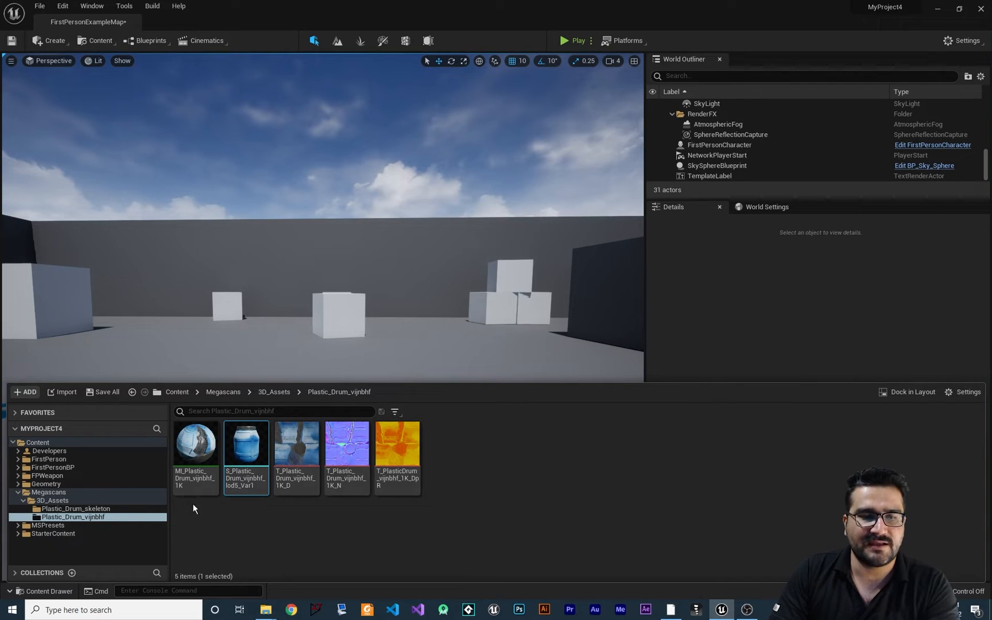
click(75, 508)
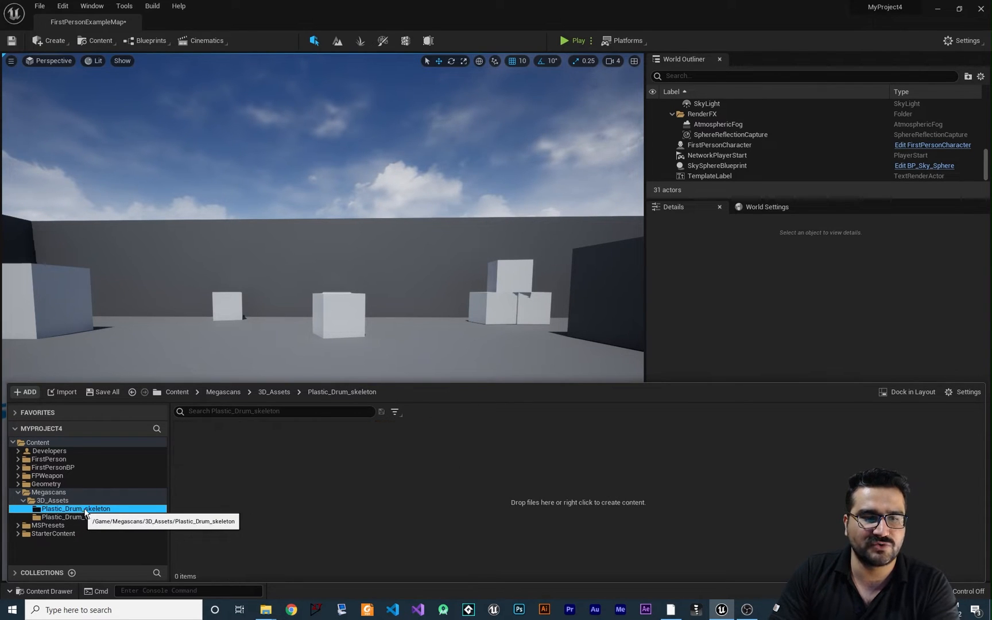
Import the exported drum FBX into Plastic_Drum_skeleton as a skeletal mesh and dismiss the message log
right_click(424, 481)
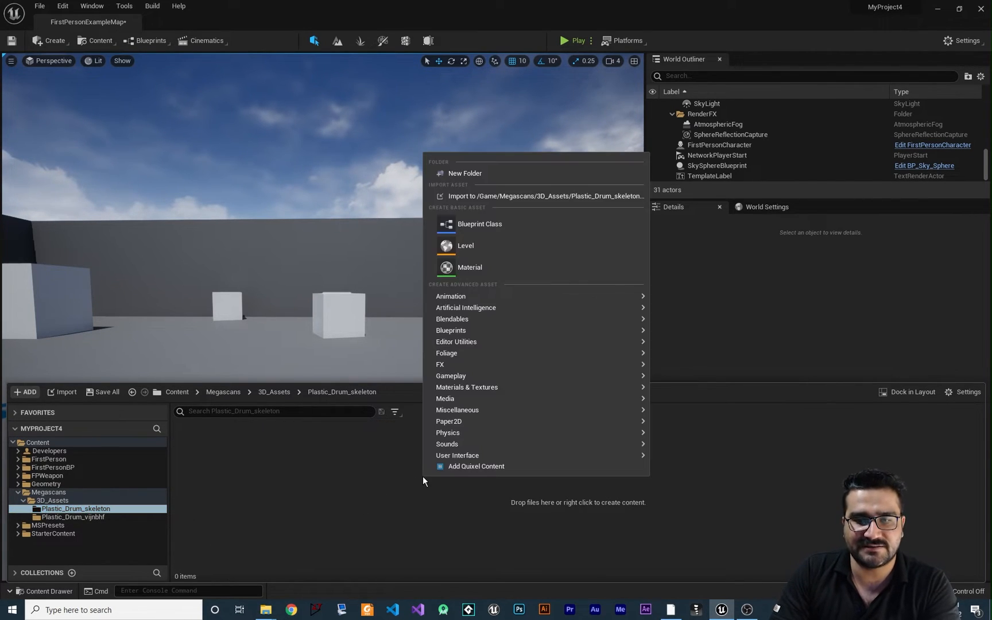
click(546, 196)
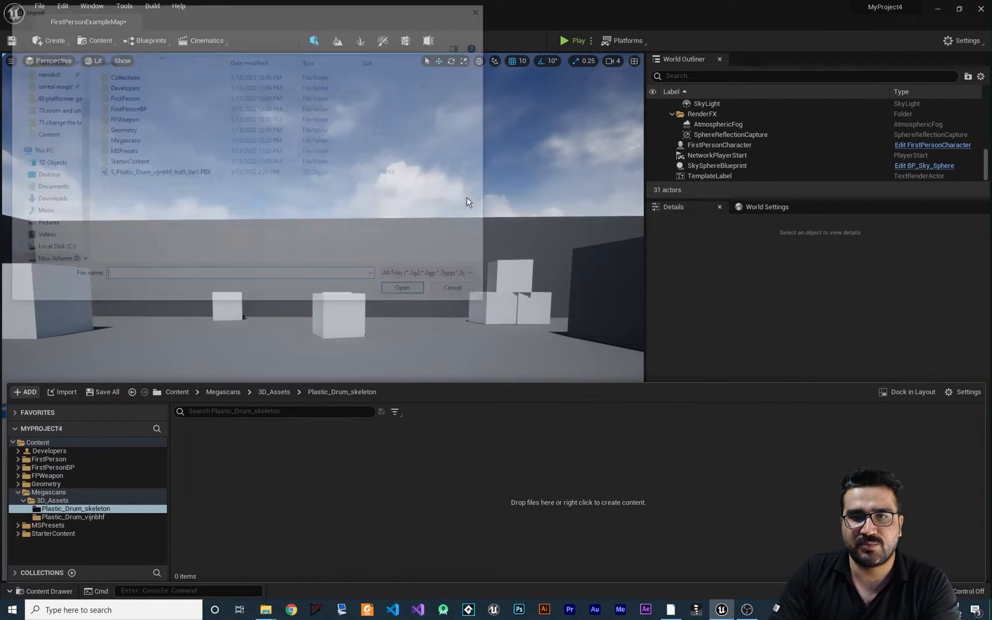
click(158, 173)
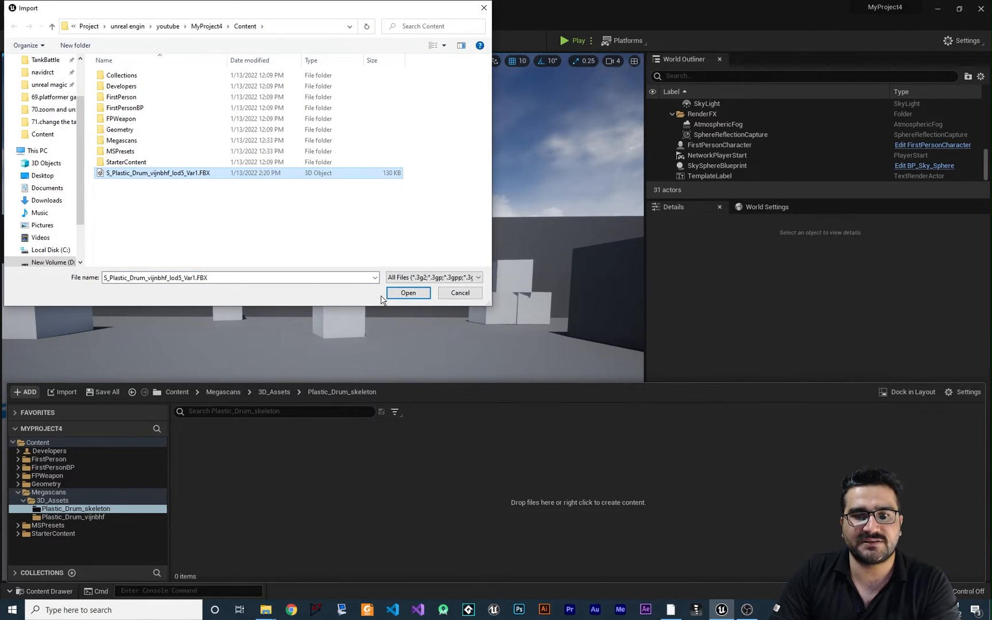
click(408, 293)
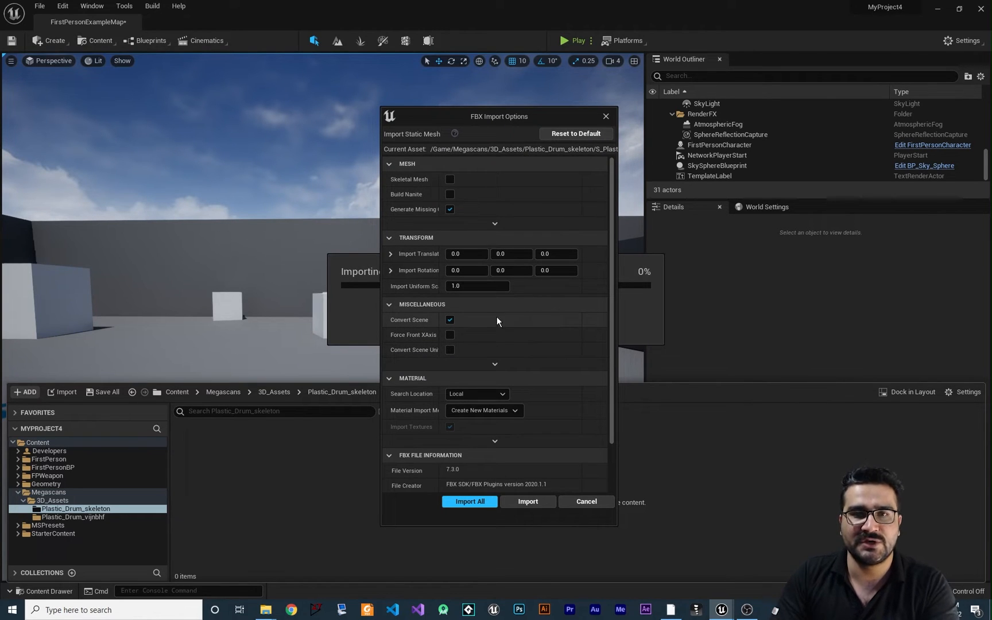
mouse_move(450, 179)
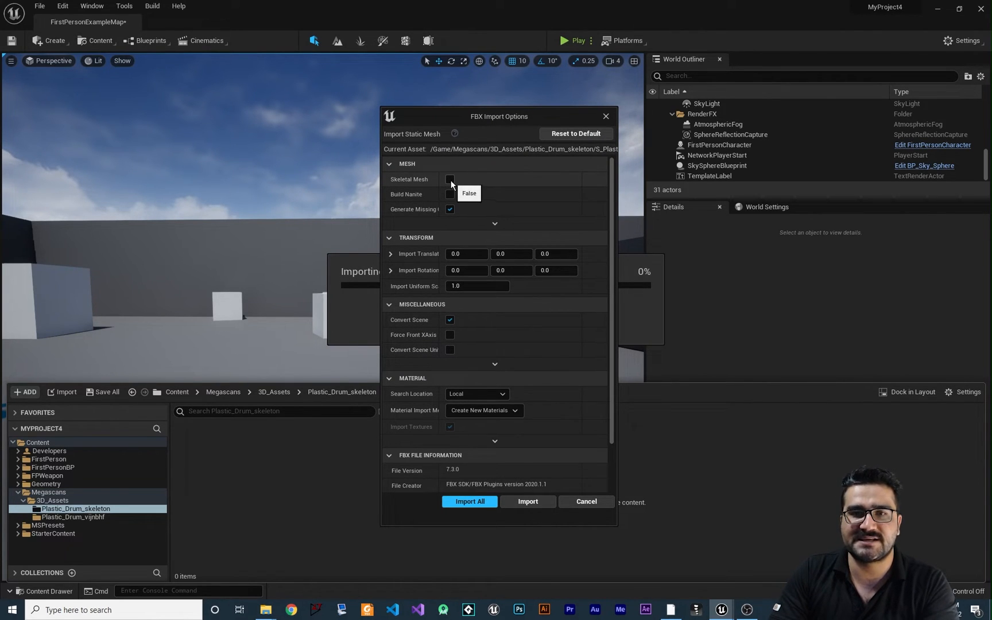
click(469, 501)
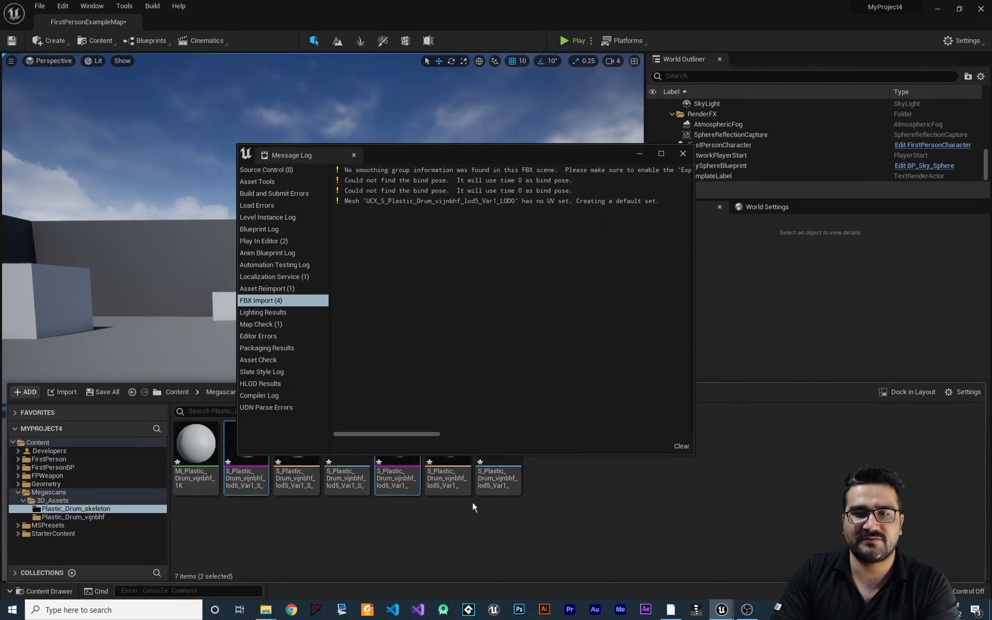
click(681, 154)
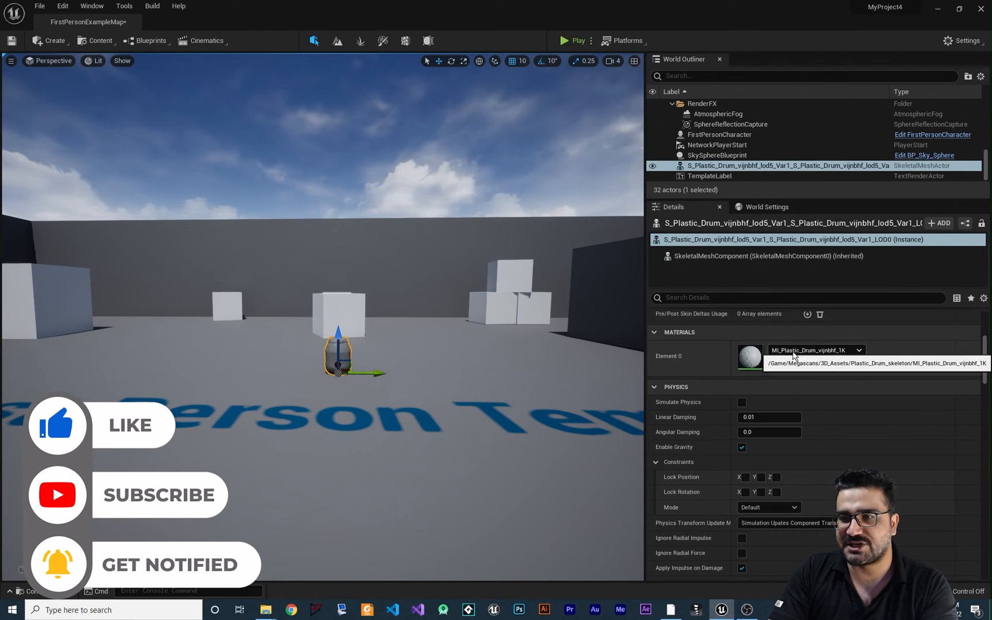
Assign the drum material to Element 0 and enable Simulate Physics on the drum actor
click(858, 349)
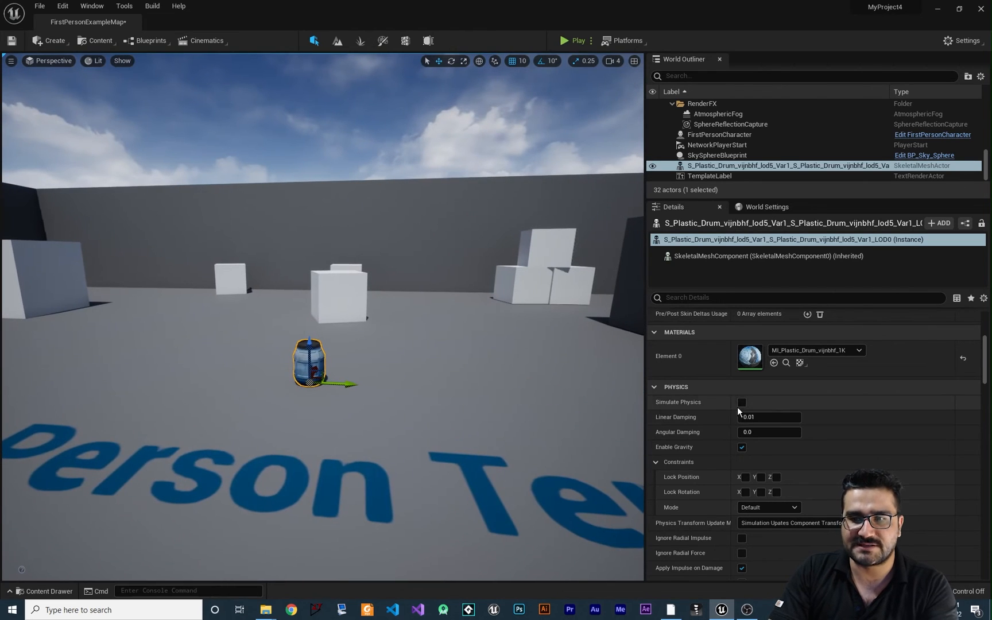
click(742, 402)
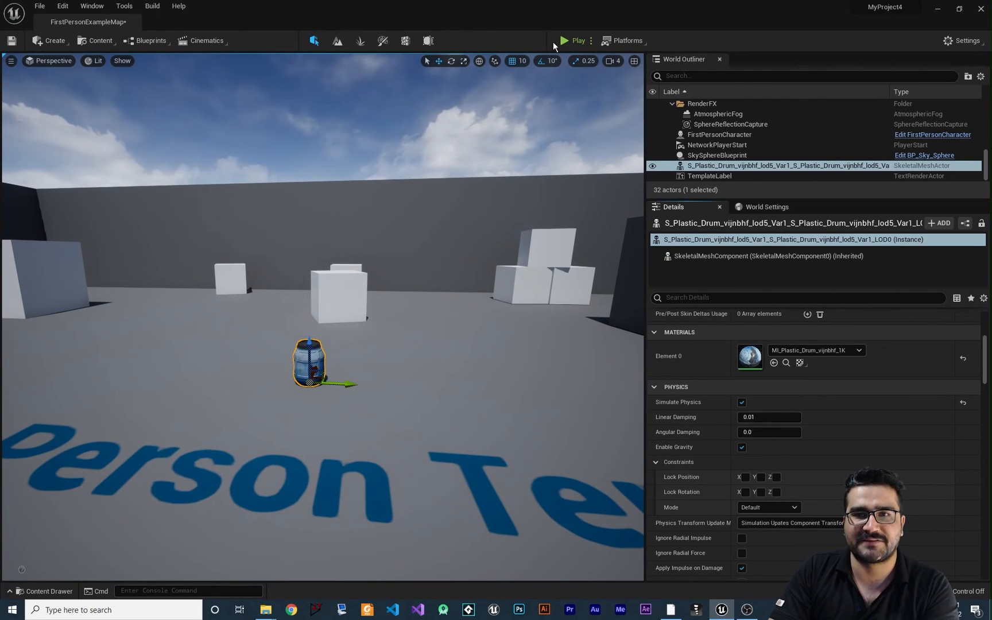
Run the level in Play mode and knock the drum over to test its physics
click(575, 41)
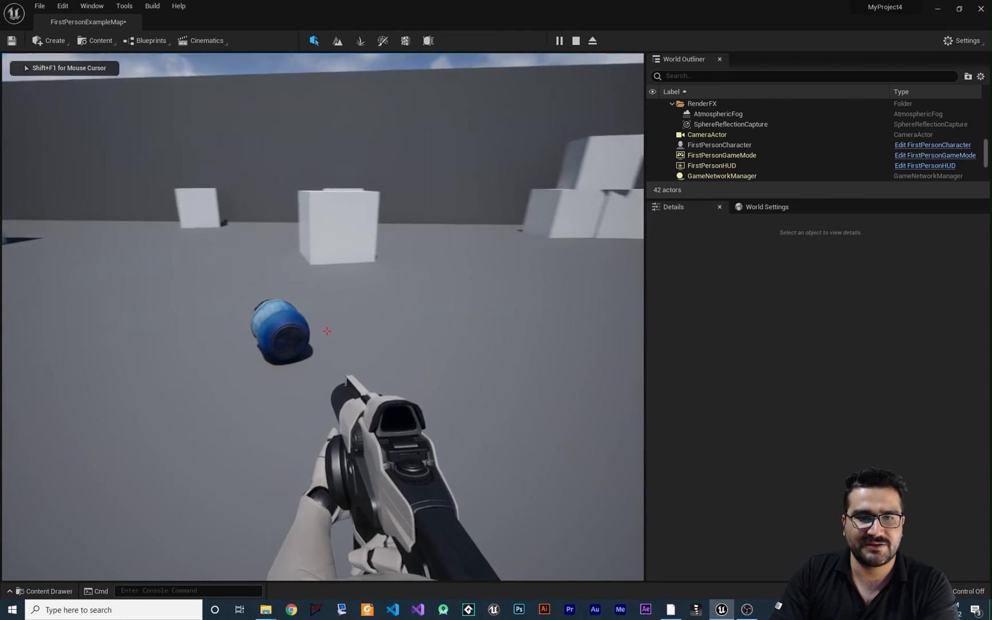
mouse_move(326, 331)
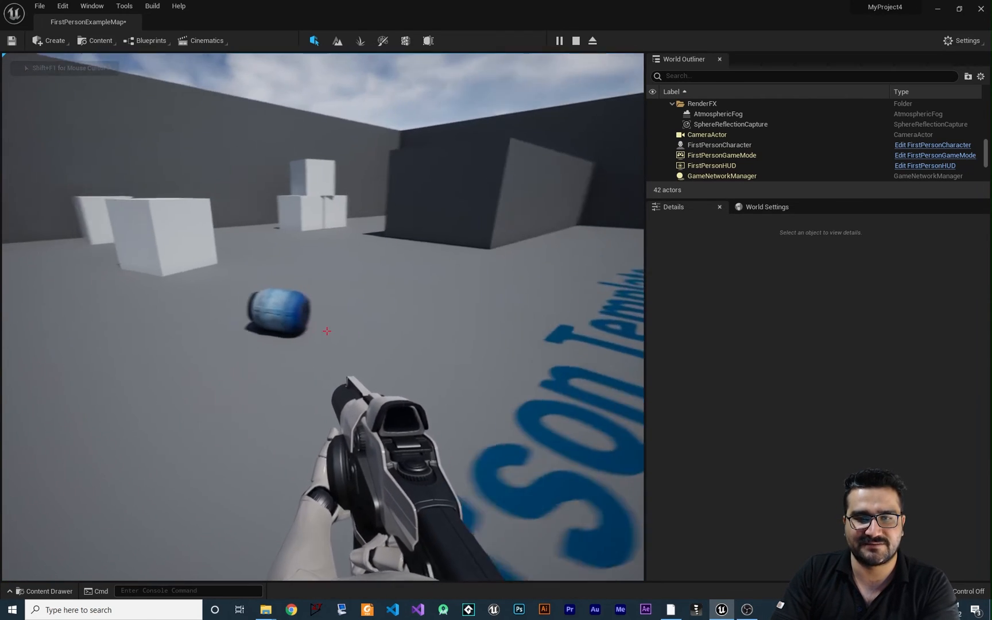